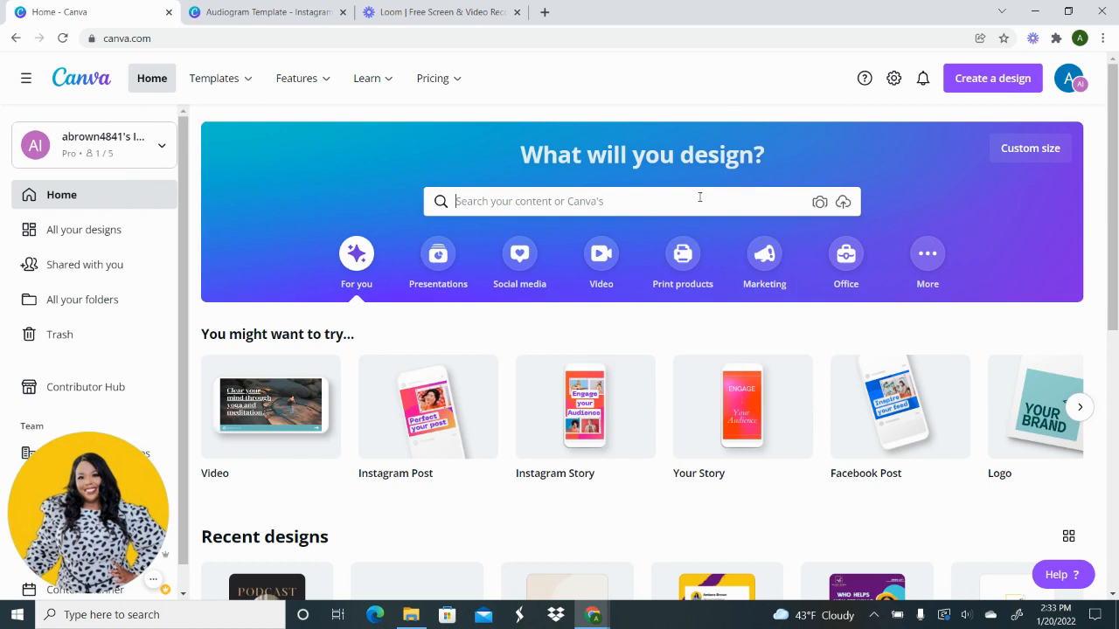
# Step: Search Canva's templates for "podcast" from the home page search bar
pyautogui.write('p')
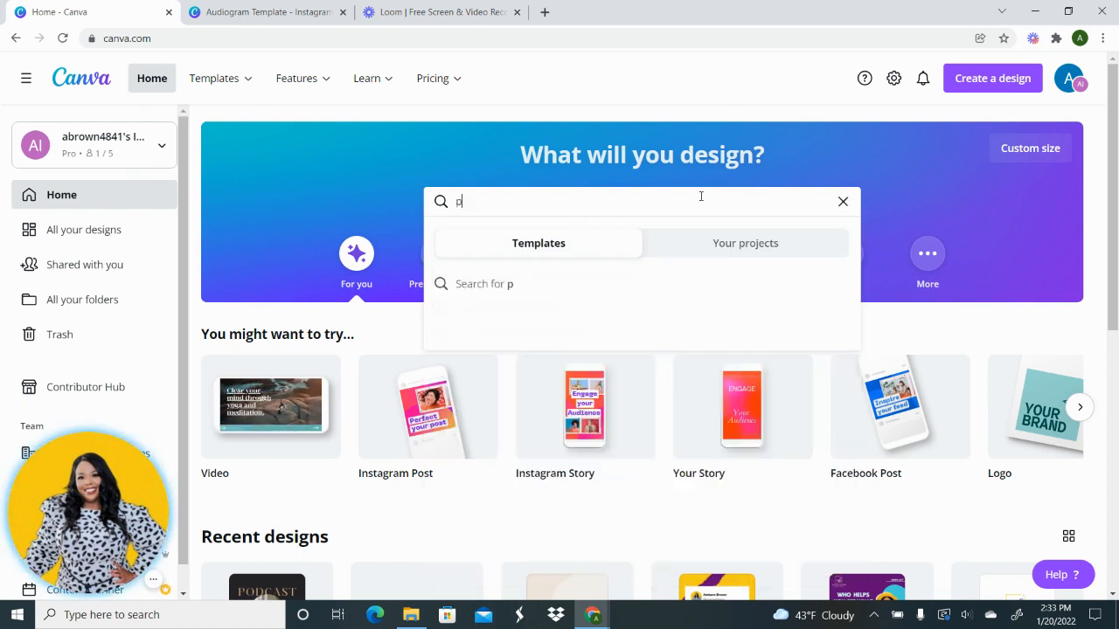
pyautogui.write('odcast')
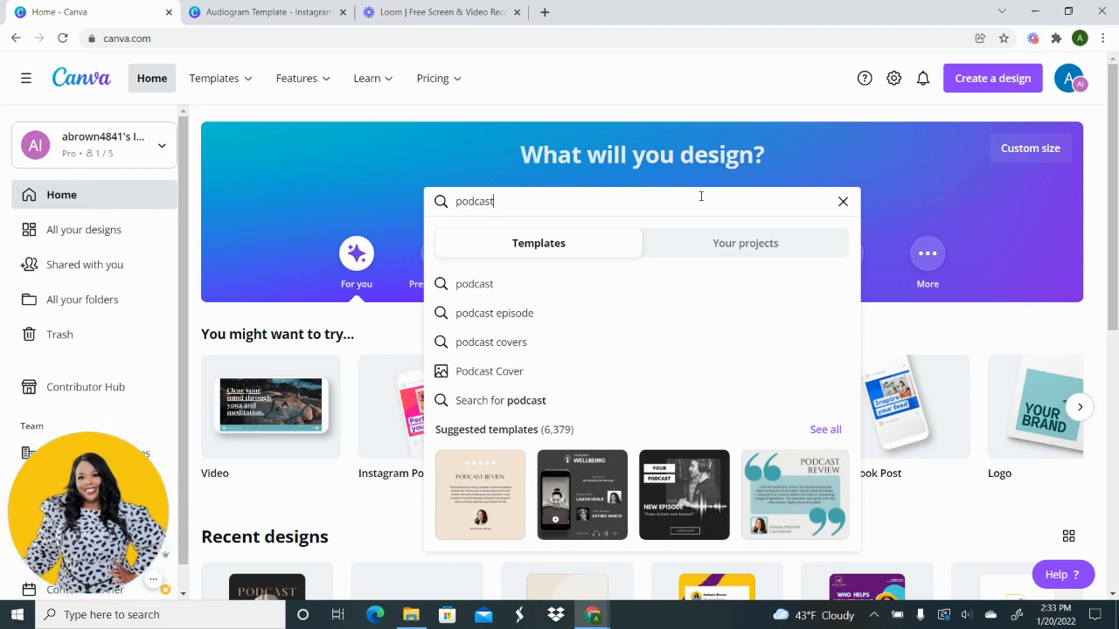
pyautogui.click(842, 201)
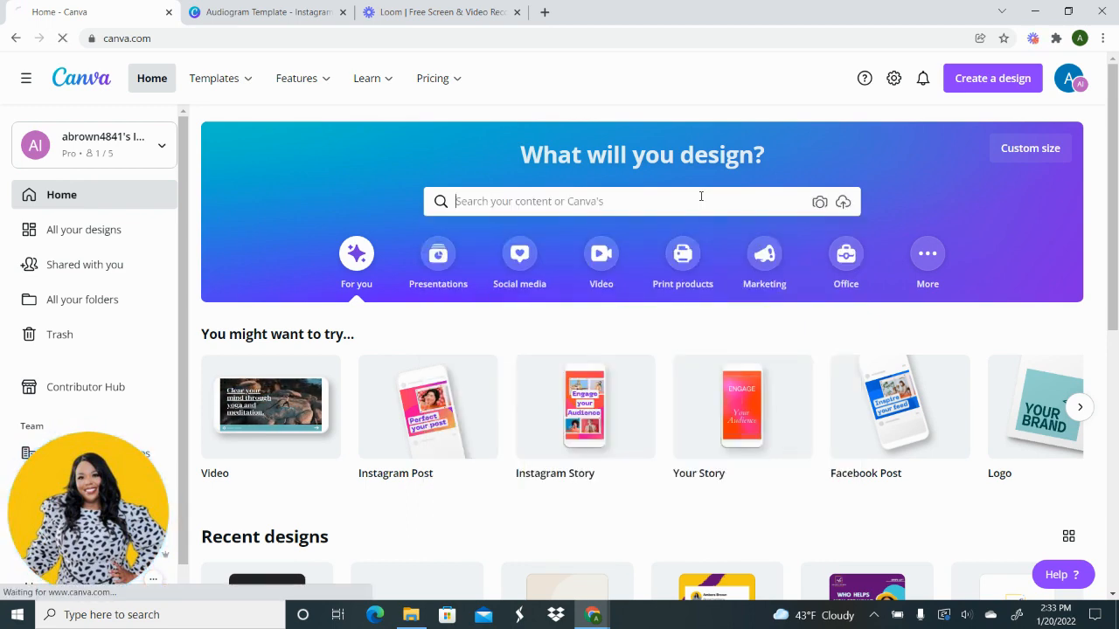
pyautogui.write('podcast')
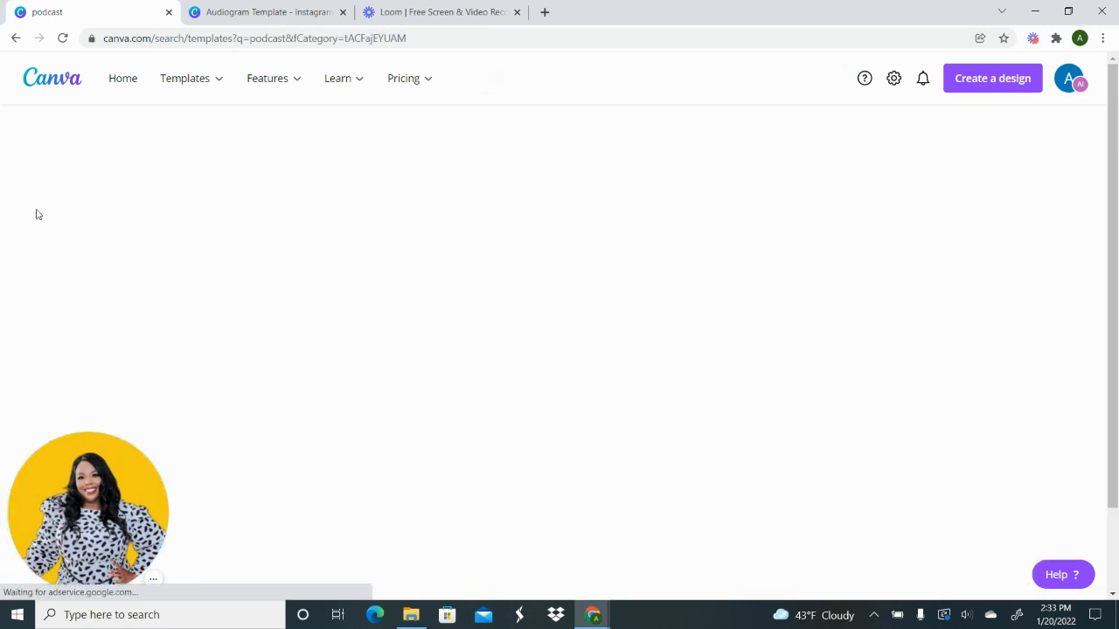
# Step: Tick the Instagram Post category filter on the podcast results
pyautogui.click(35, 213)
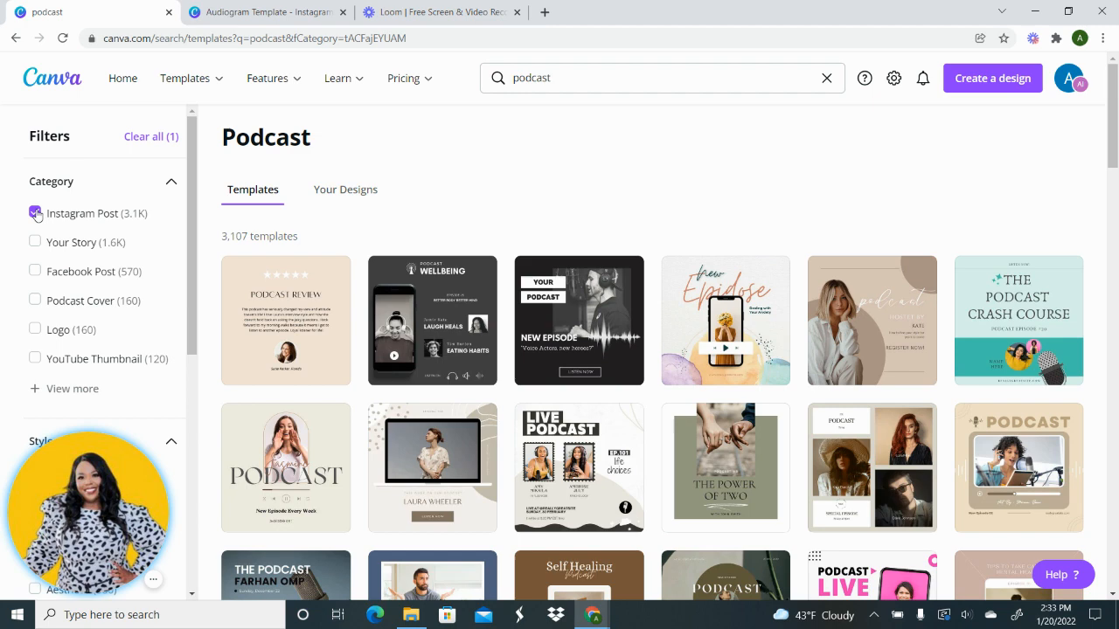
pyautogui.moveTo(812, 118)
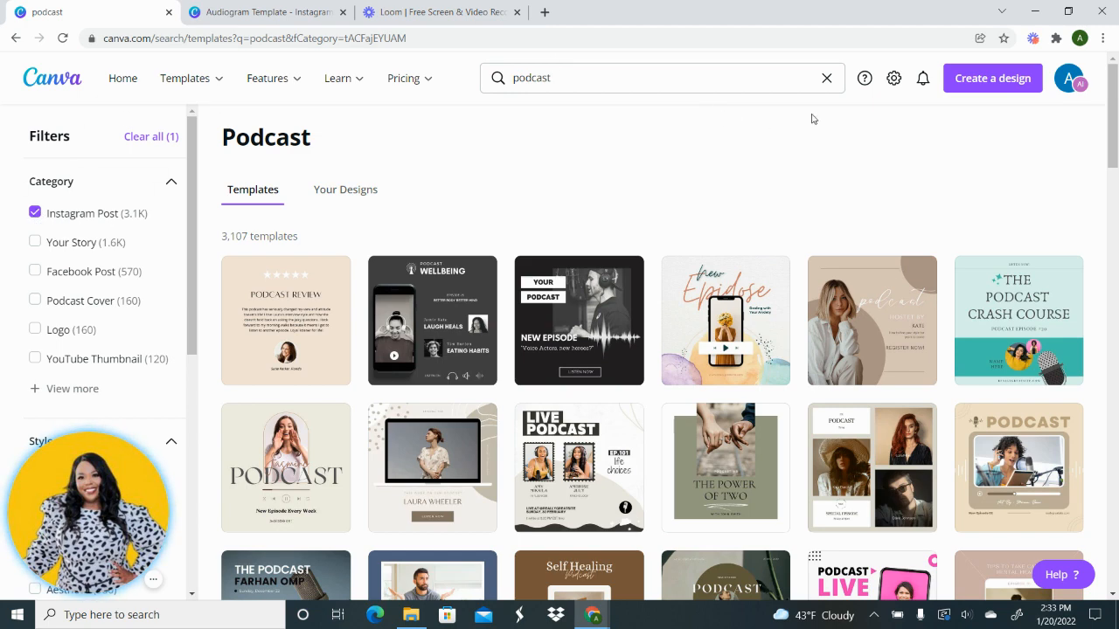
pyautogui.scroll(-3)
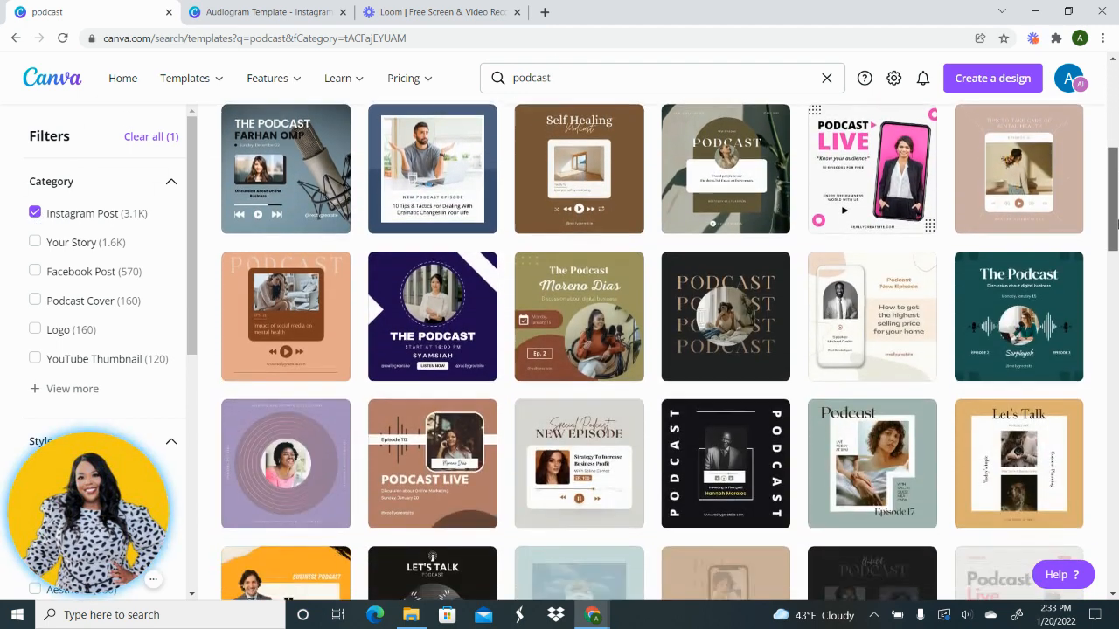
pyautogui.scroll(-3)
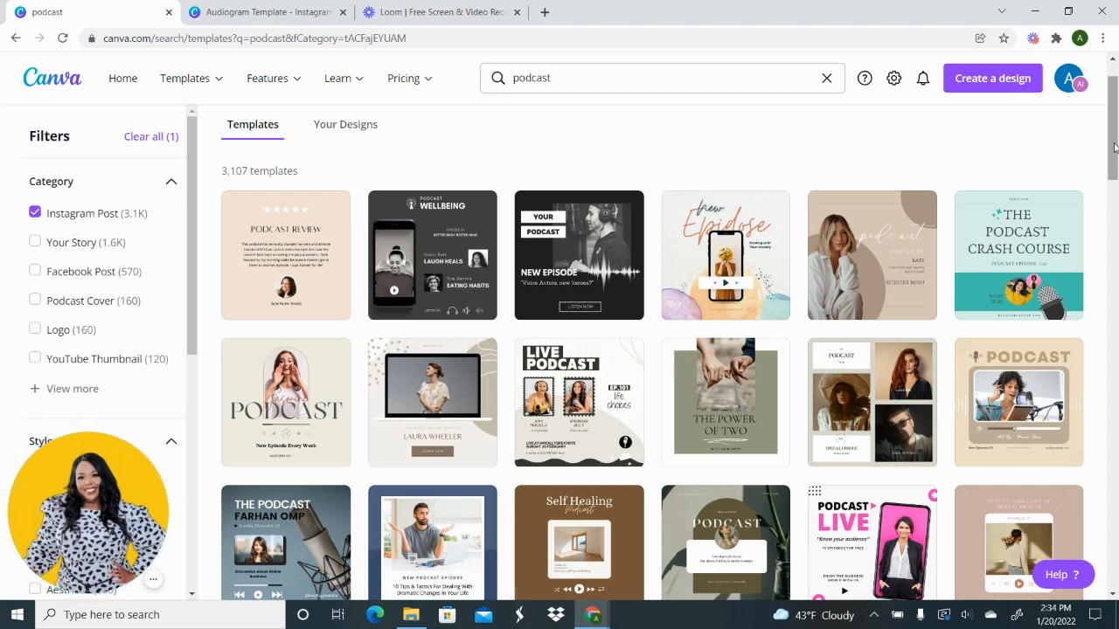
pyautogui.moveTo(708, 389)
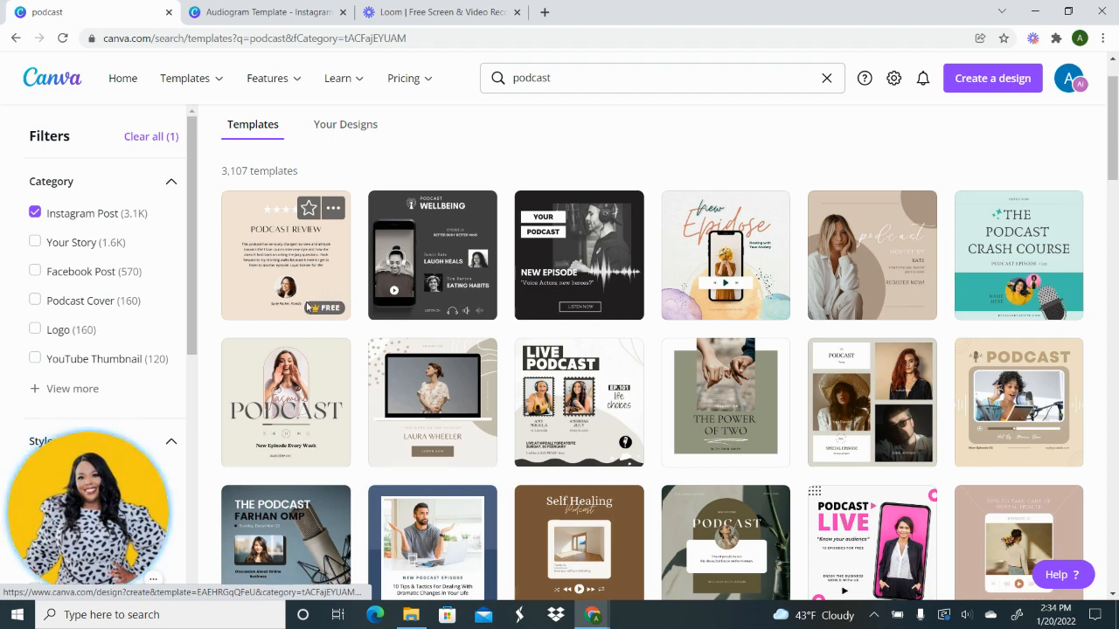
pyautogui.moveTo(317, 308)
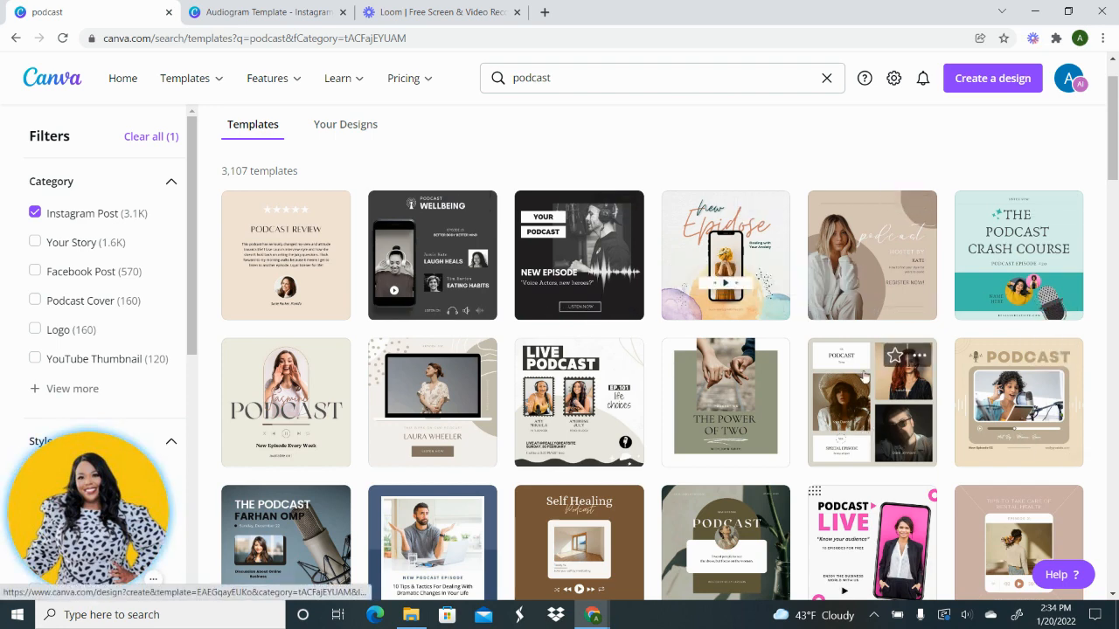
pyautogui.moveTo(726, 420)
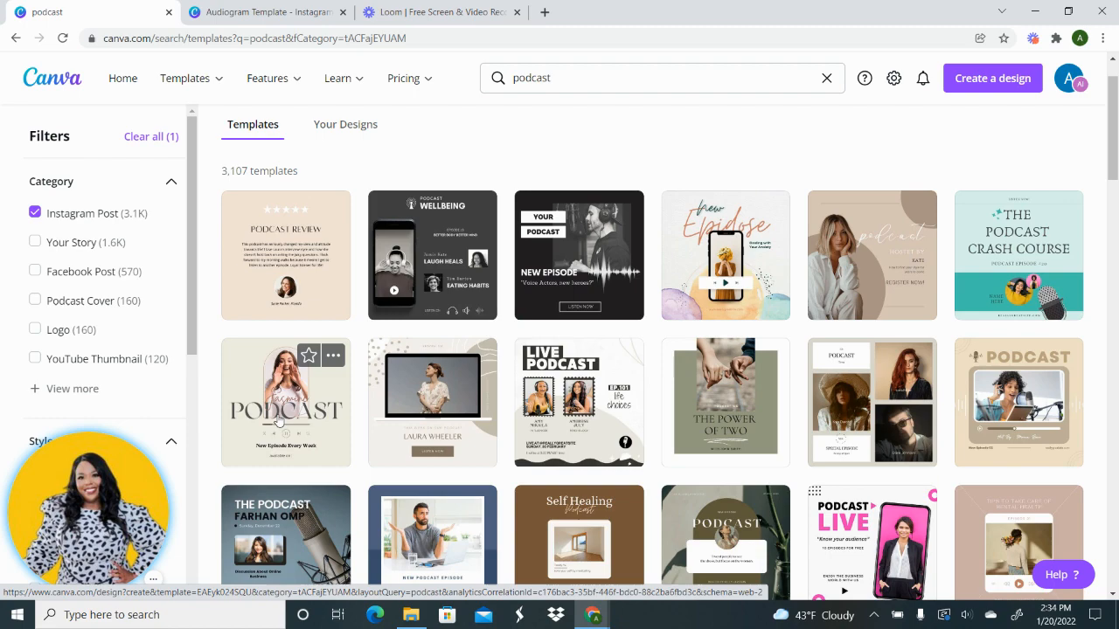
pyautogui.scroll(-3)
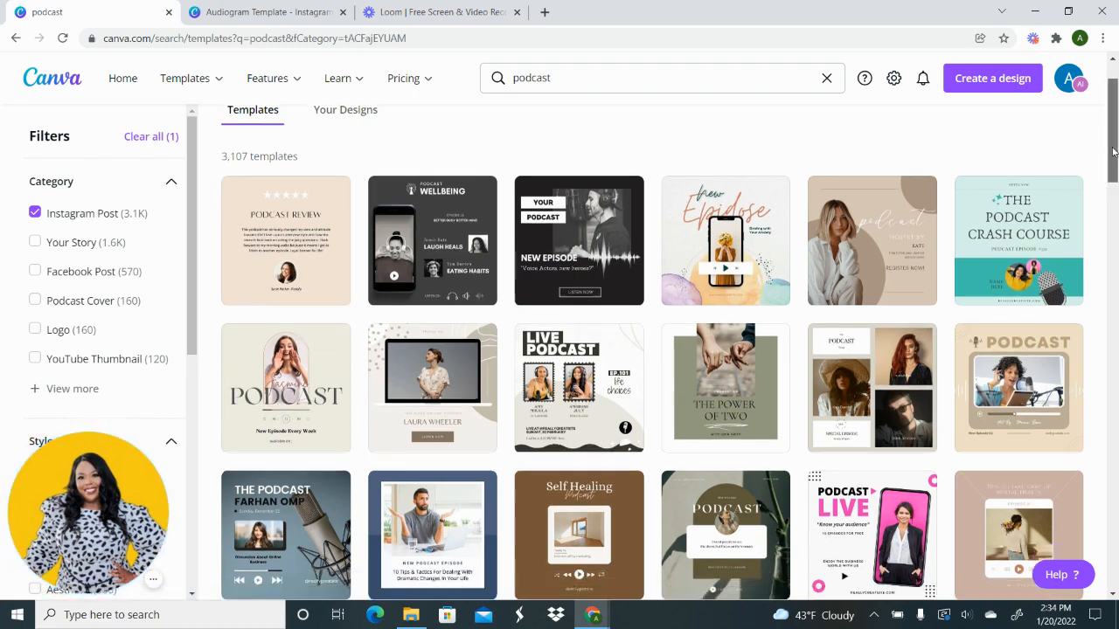
pyautogui.scroll(-3)
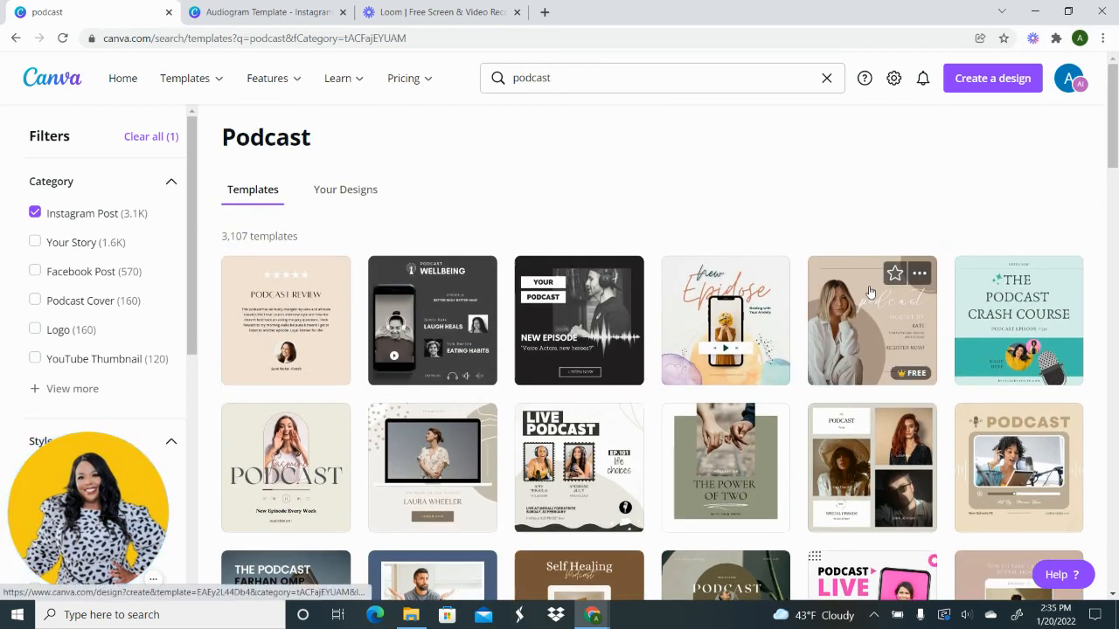
pyautogui.moveTo(942, 584)
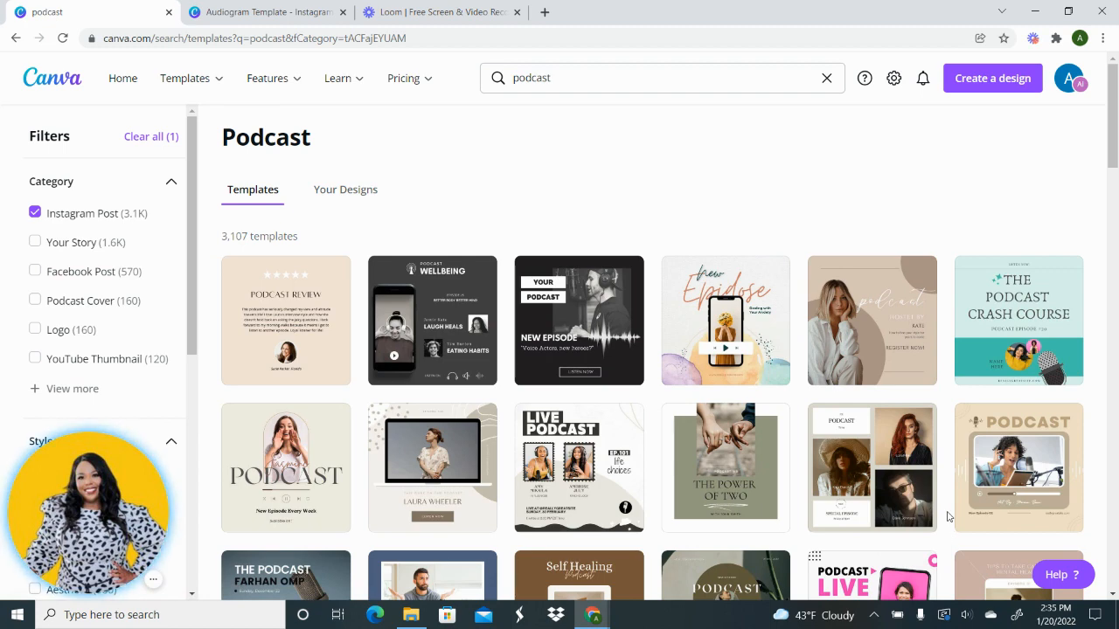
pyautogui.click(267, 12)
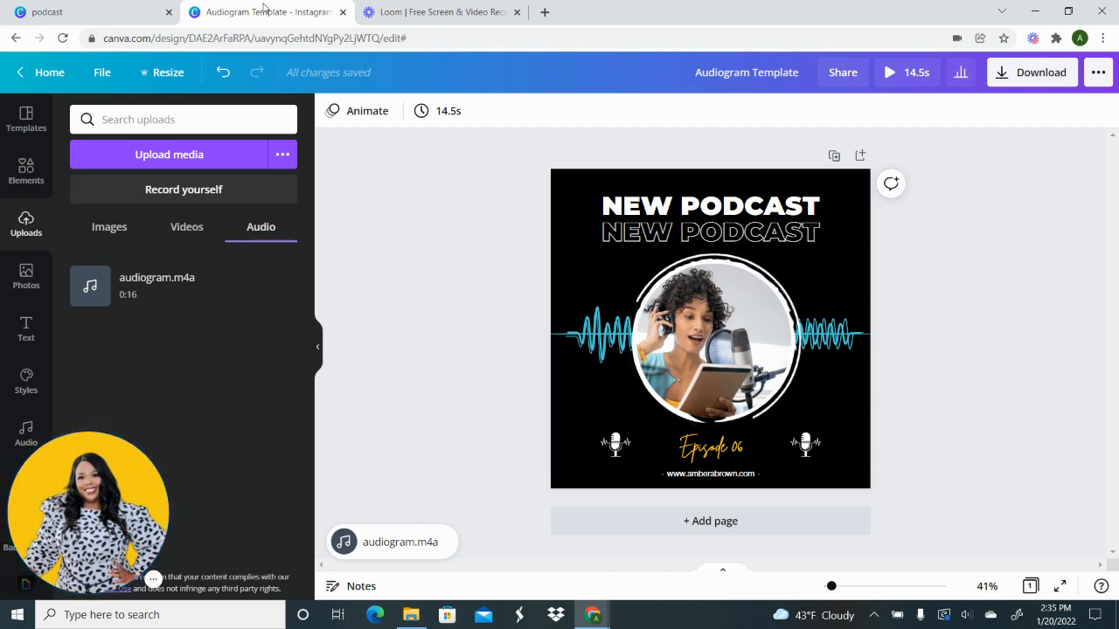
pyautogui.moveTo(330, 33)
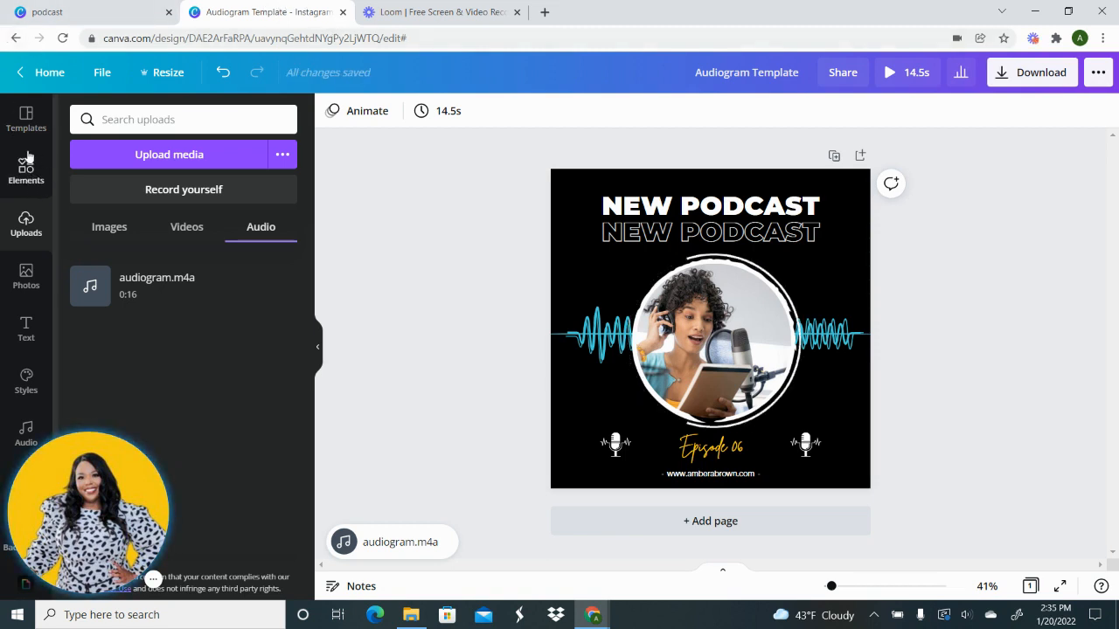
# Step: Search the Elements panel for "sound on" graphics
pyautogui.write('sound on')
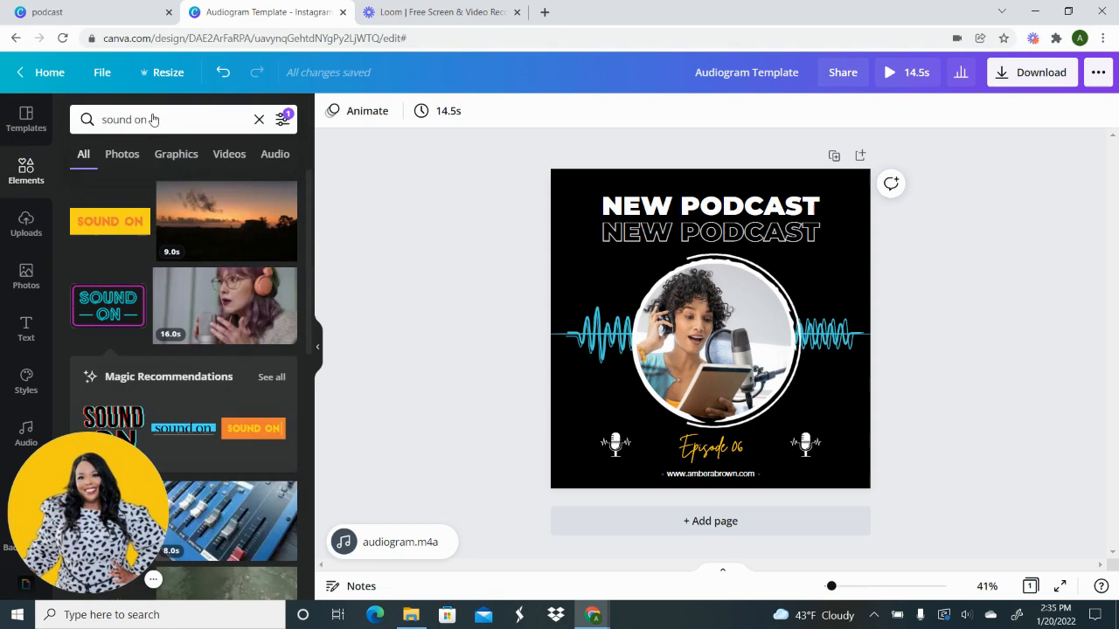
pyautogui.click(259, 119)
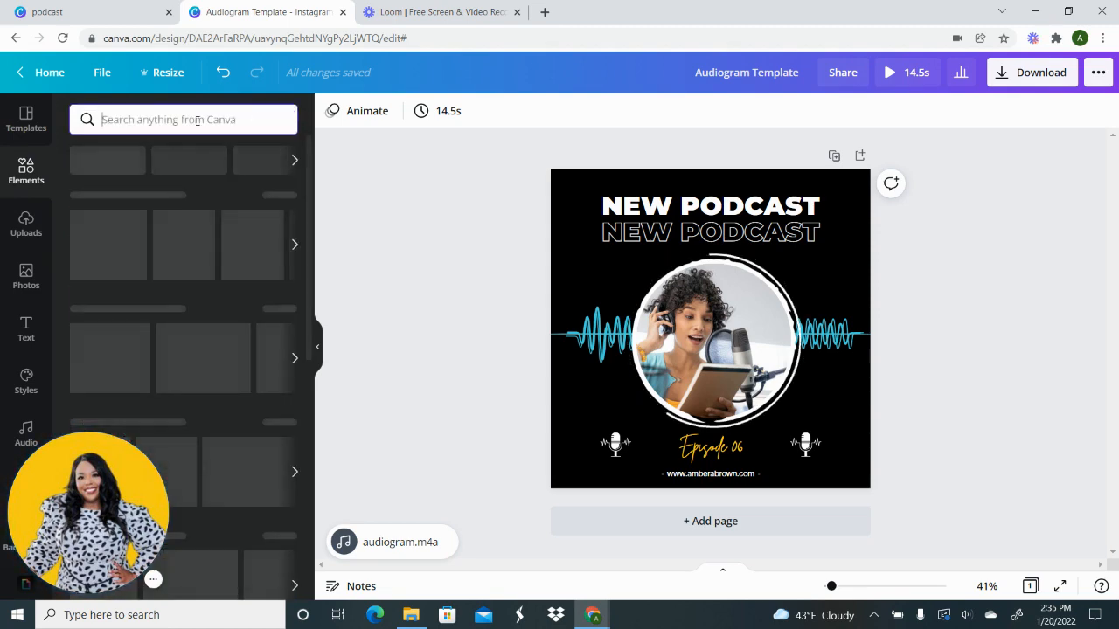
pyautogui.write('sound wave')
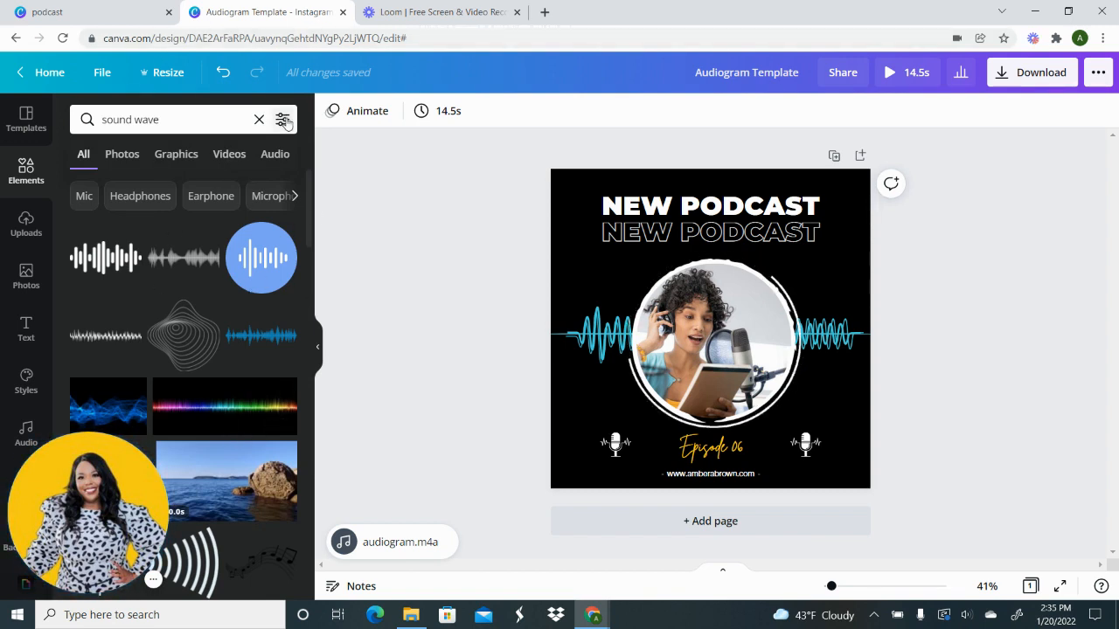
pyautogui.click(283, 119)
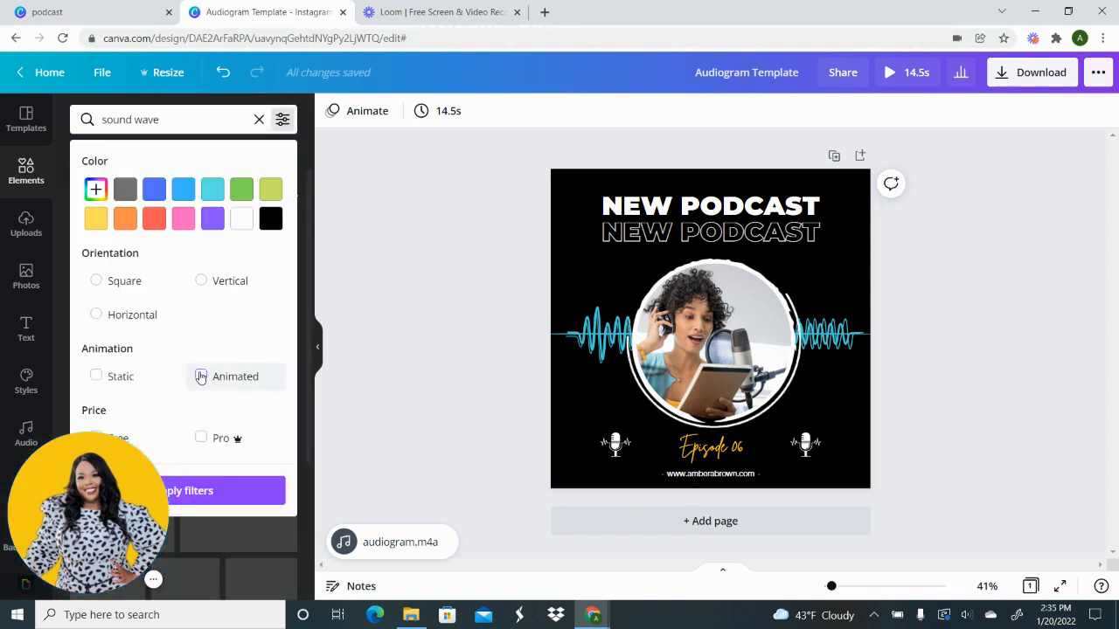
pyautogui.click(201, 376)
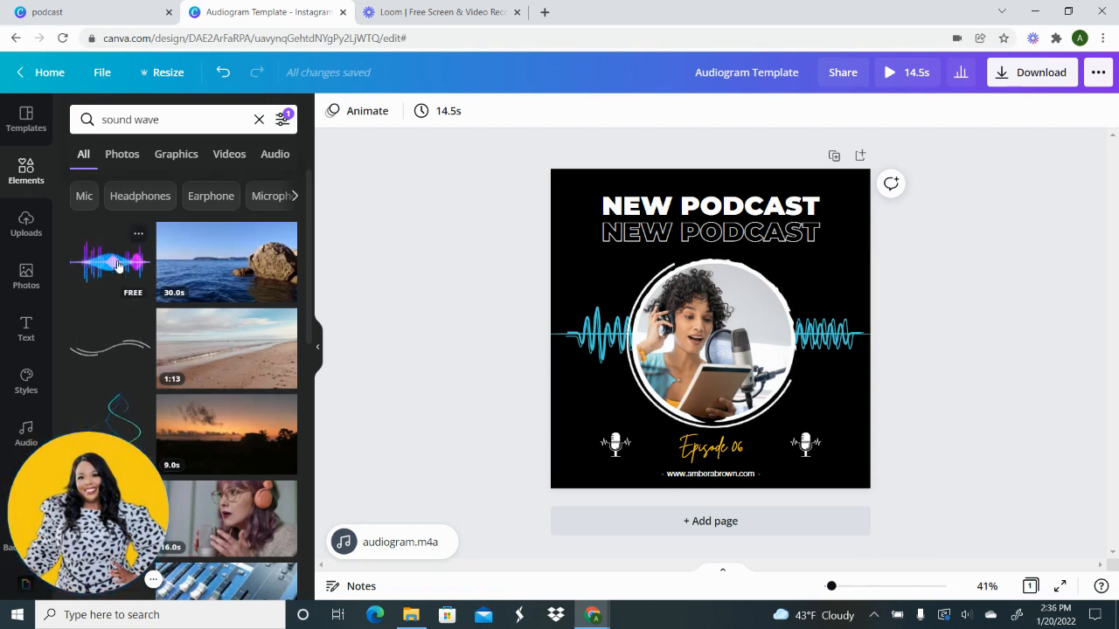
pyautogui.click(111, 263)
pyautogui.write('so')
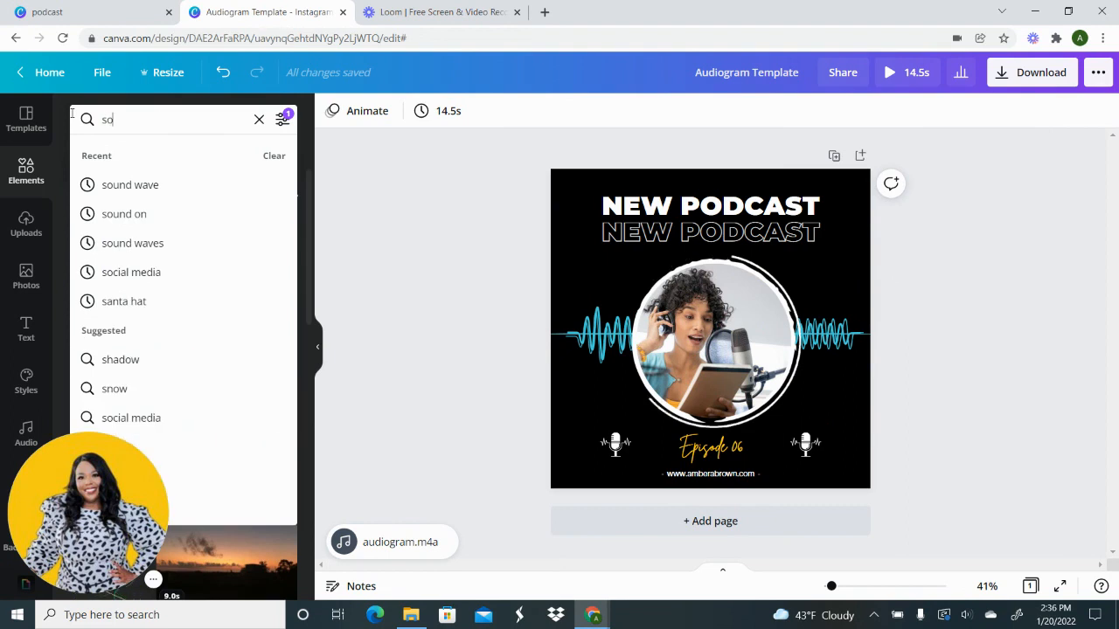
pyautogui.click(125, 214)
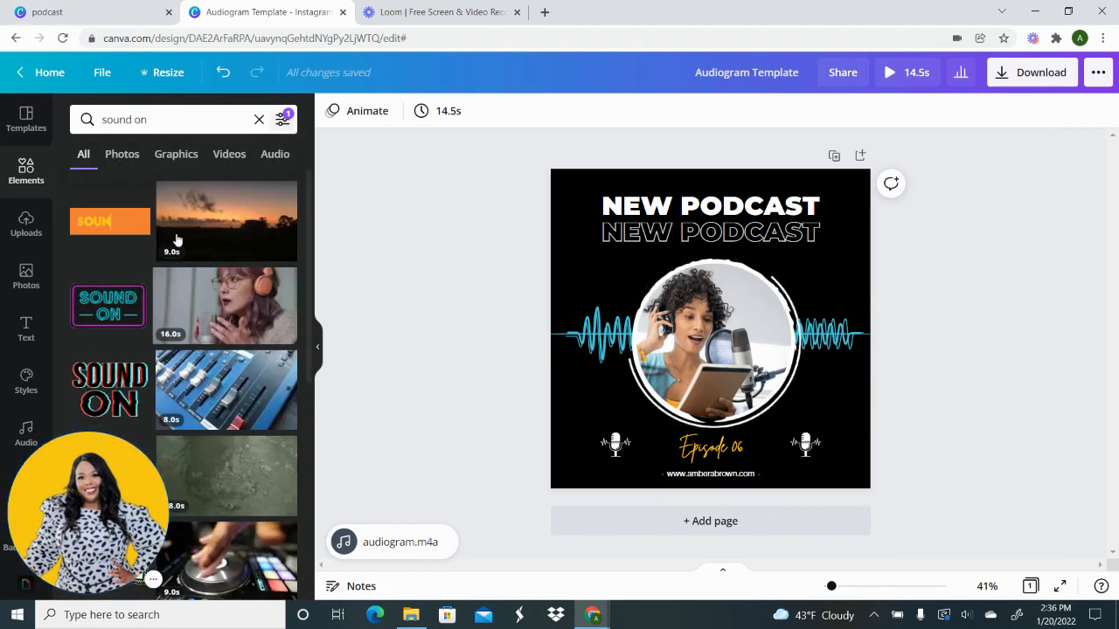
pyautogui.click(108, 305)
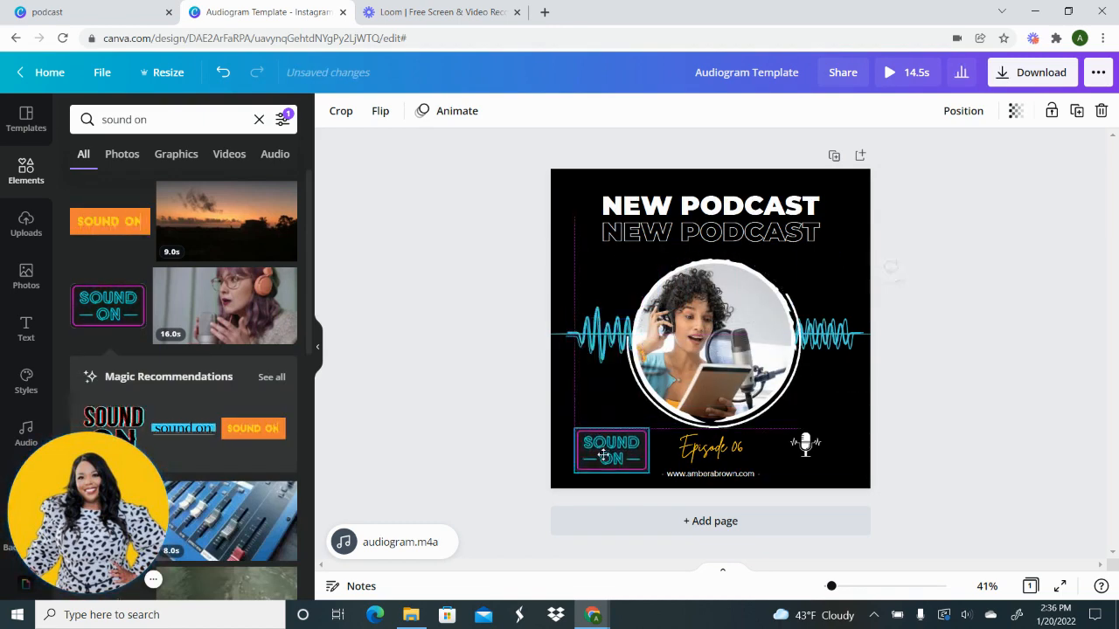
pyautogui.click(612, 450)
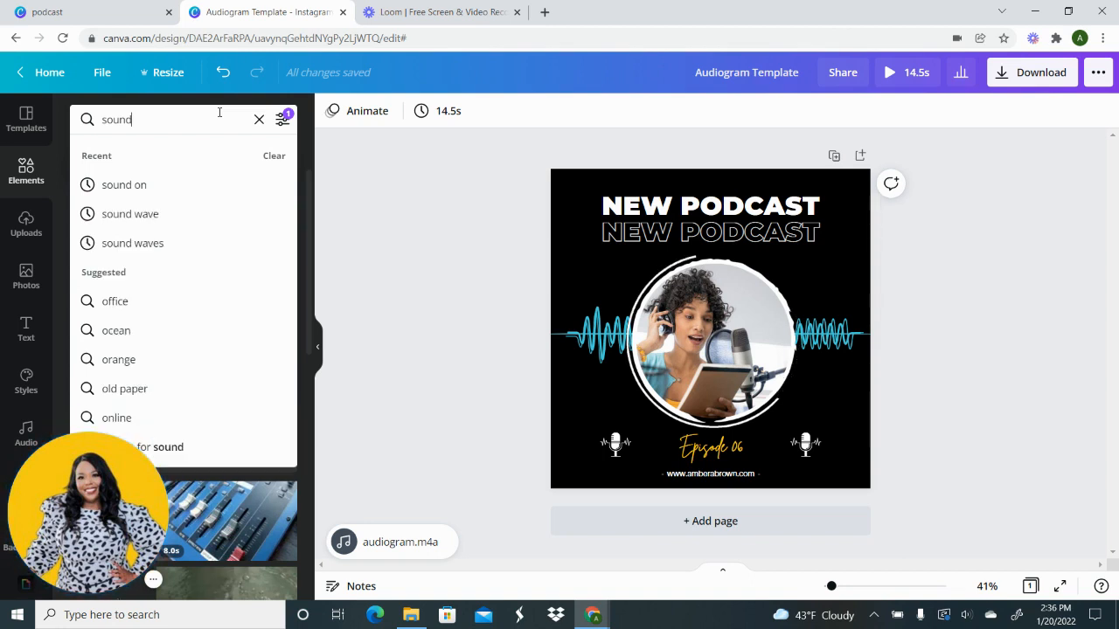
# Step: Search Elements for "circle" and scroll through the results
pyautogui.write('circle')
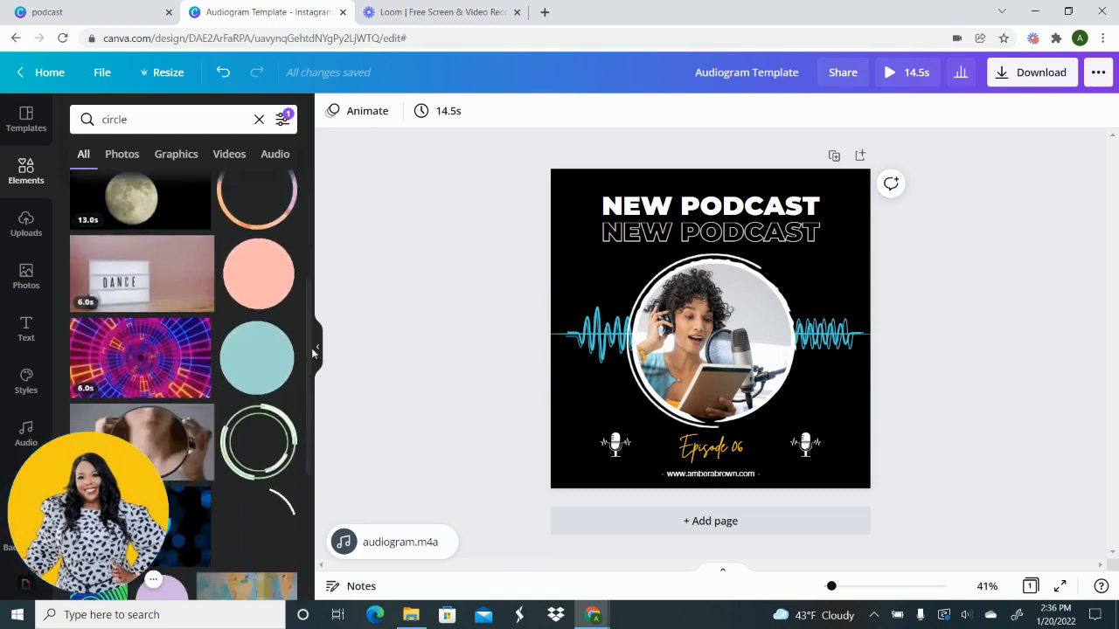
pyautogui.scroll(-3)
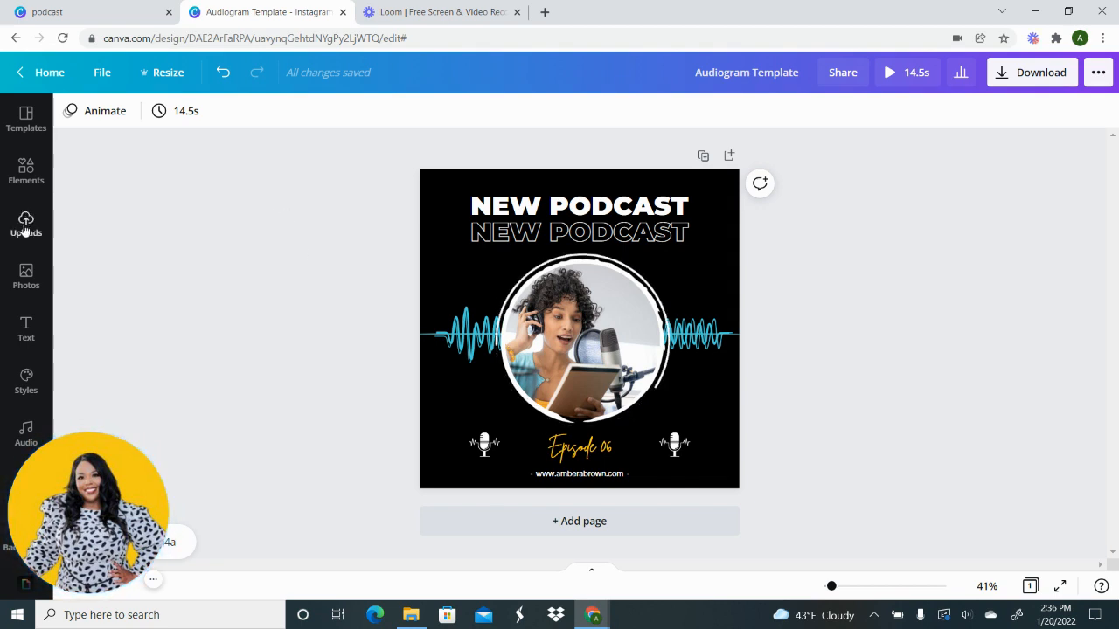
# Step: Browse the uploaded images and videos in the Uploads panel
pyautogui.click(25, 223)
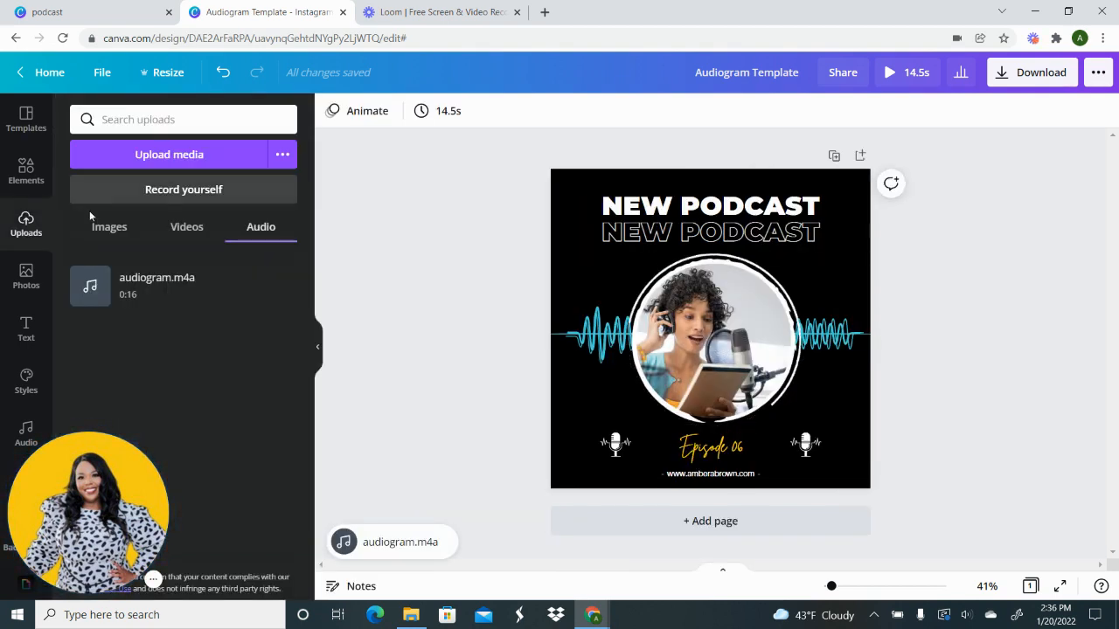
pyautogui.click(109, 226)
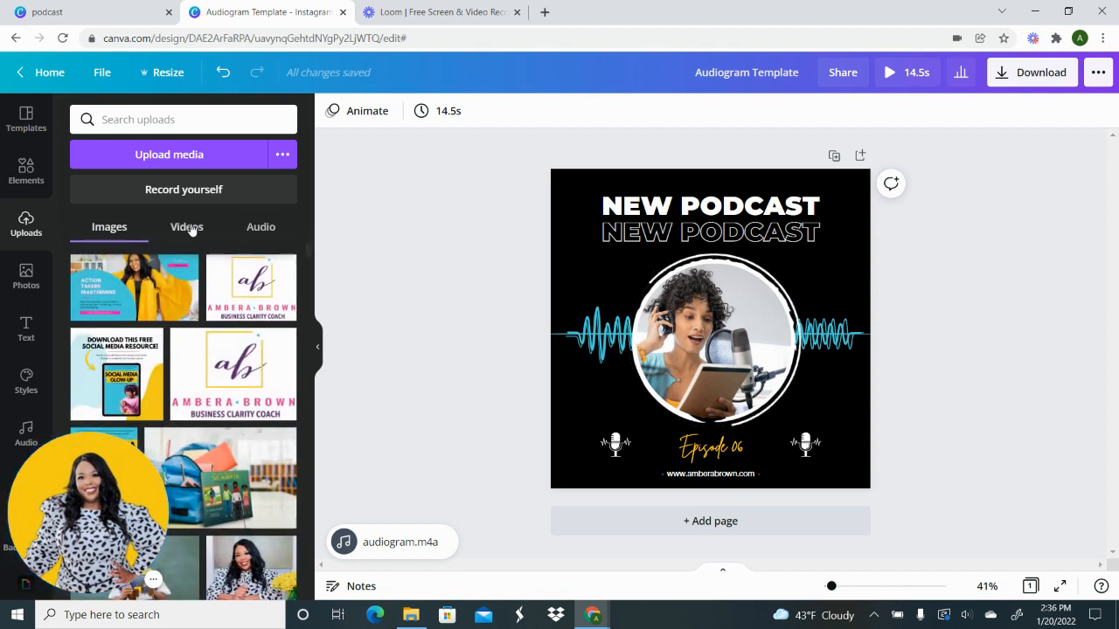
pyautogui.click(260, 227)
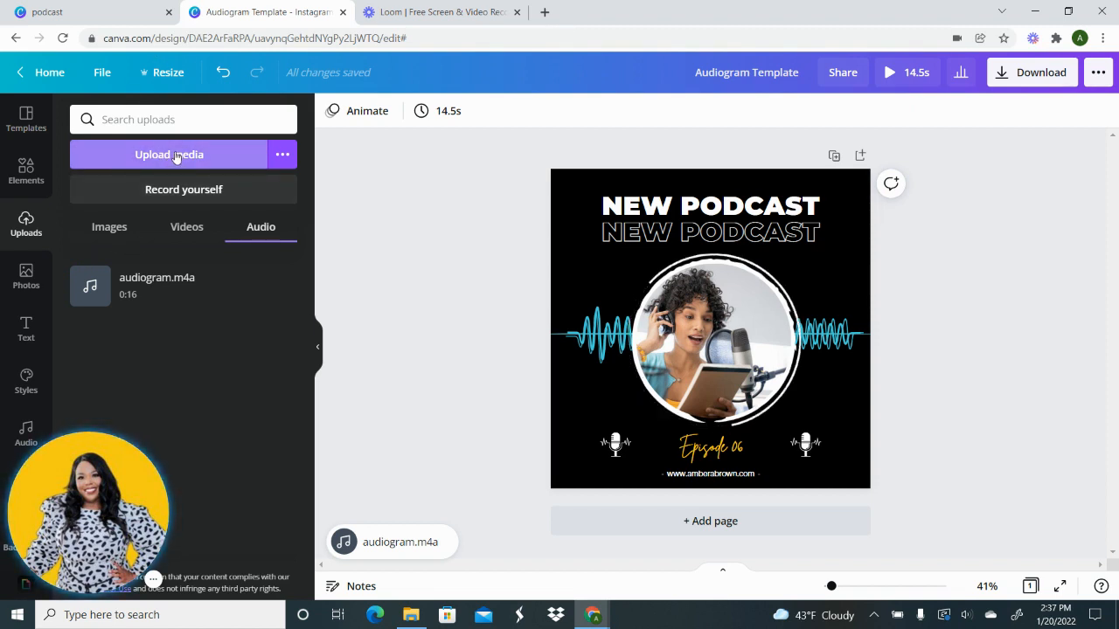
pyautogui.moveTo(214, 331)
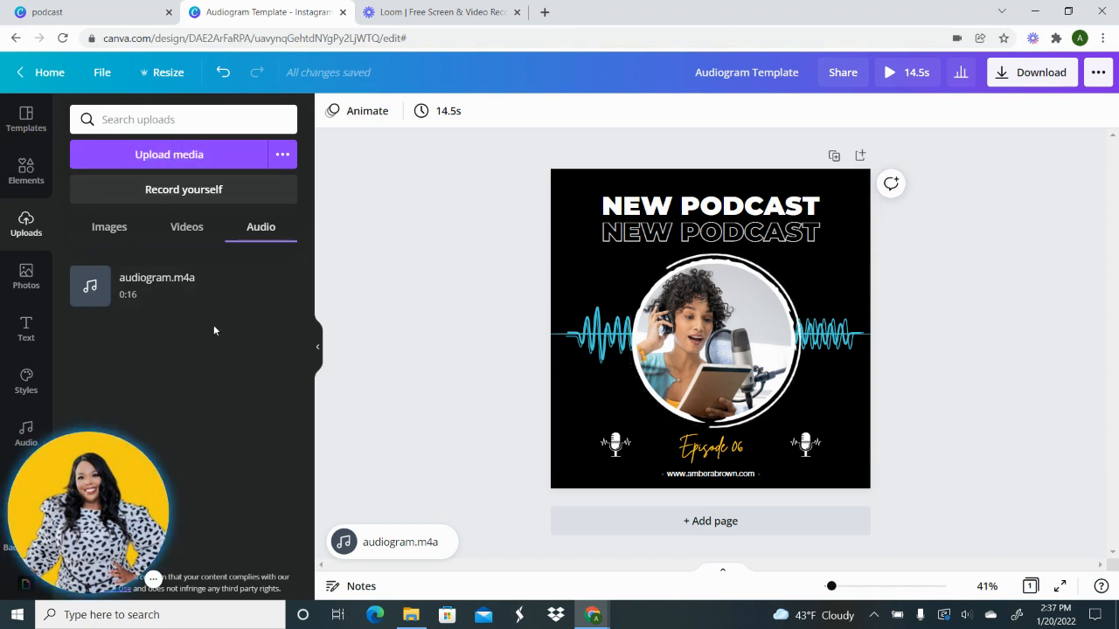
pyautogui.moveTo(156, 286)
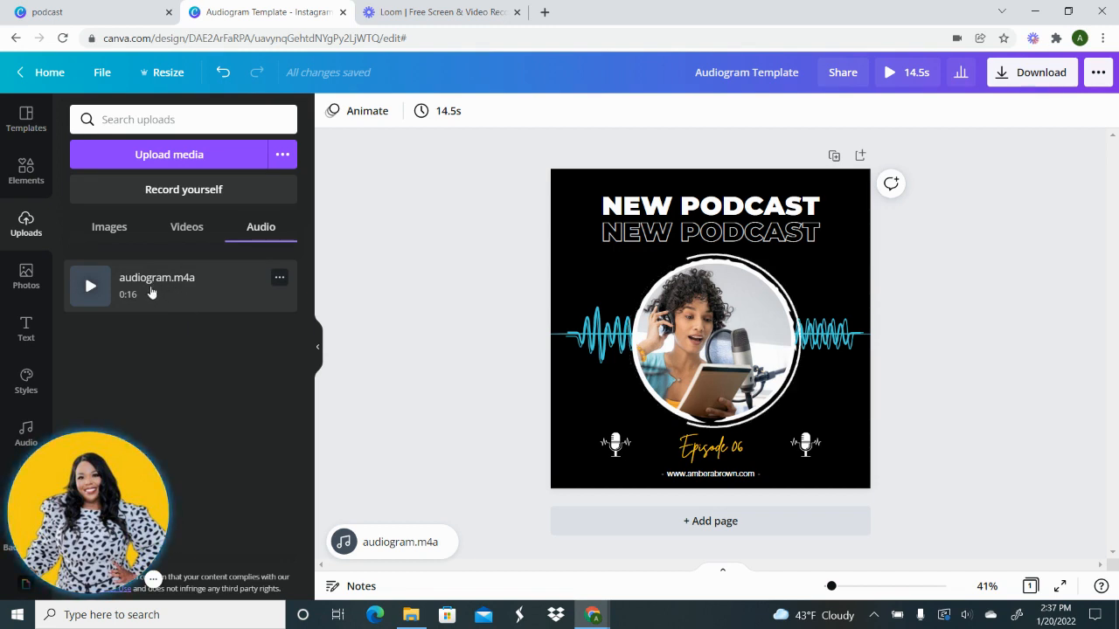
# Step: Drag audiogram.m4a onto the design page and select the 0:16 track
pyautogui.moveTo(156, 277); pyautogui.dragTo(710, 350)
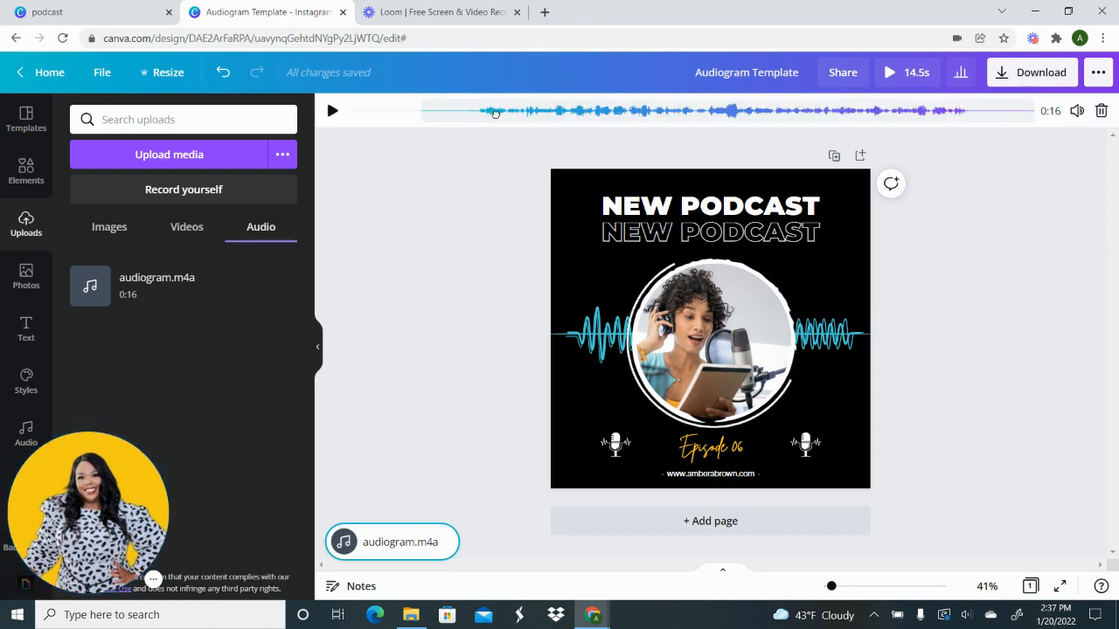
pyautogui.click(331, 111)
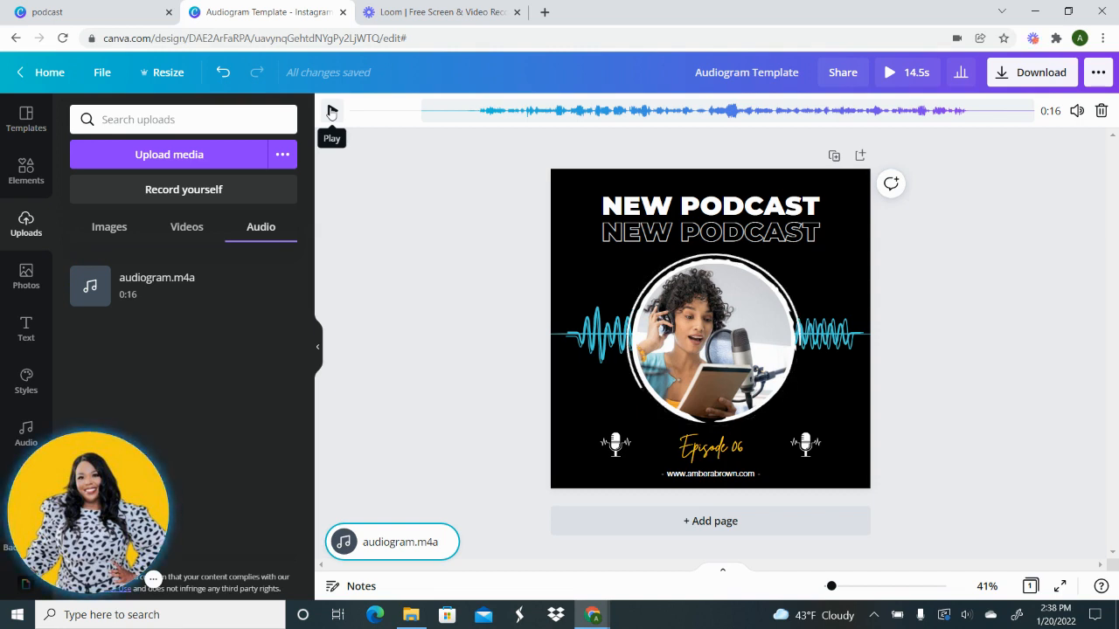
# Step: Play the audiogram track, seek to another point, then pause it
pyautogui.click(507, 110)
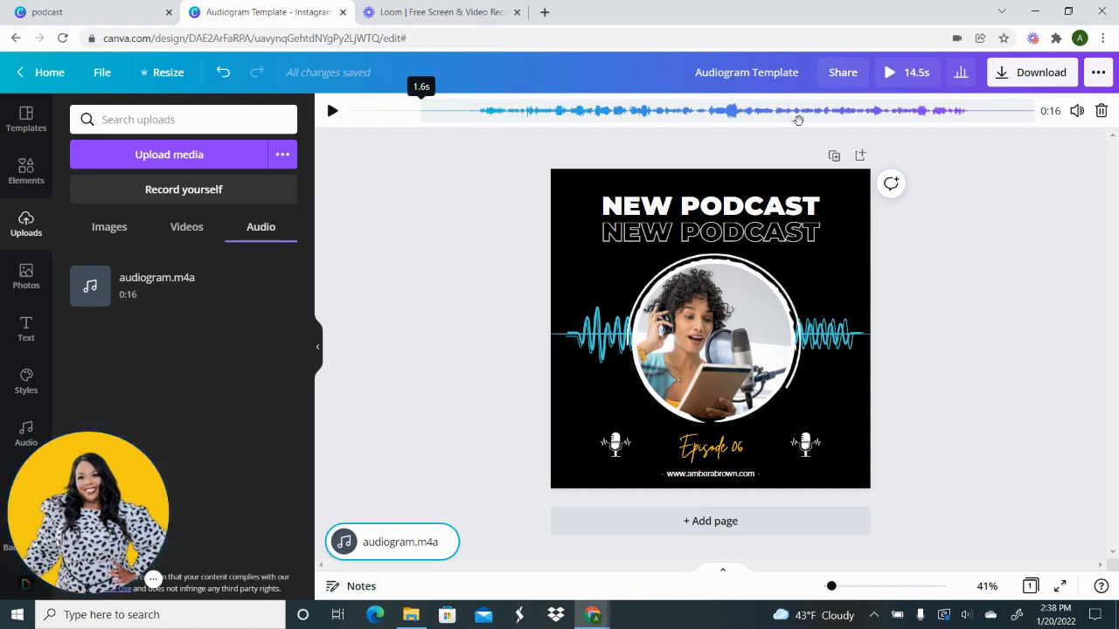
pyautogui.click(332, 110)
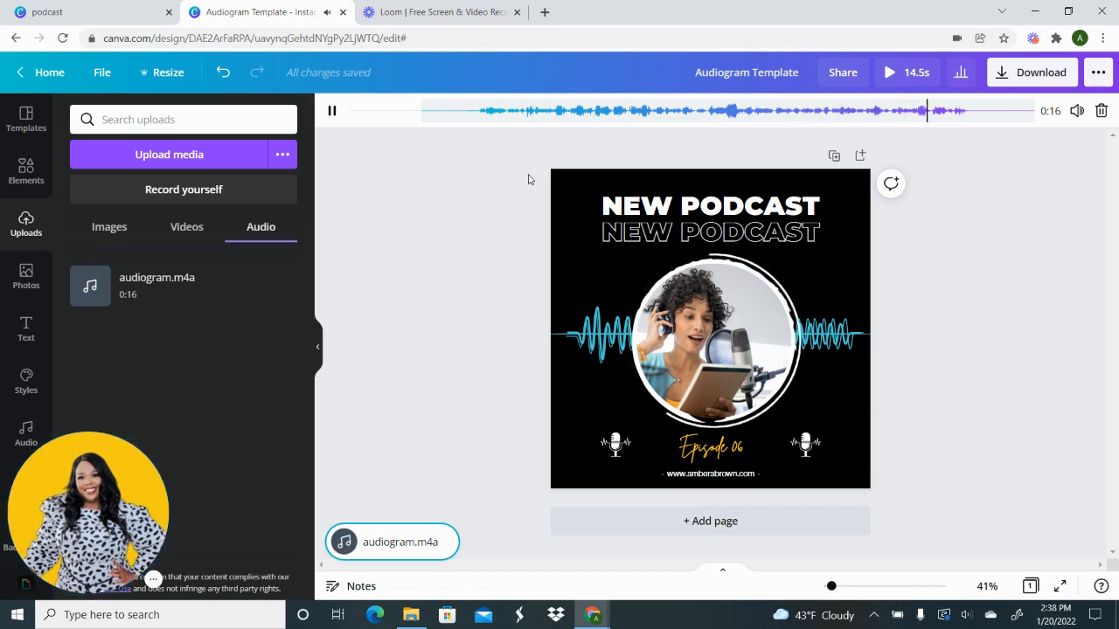
pyautogui.click(331, 111)
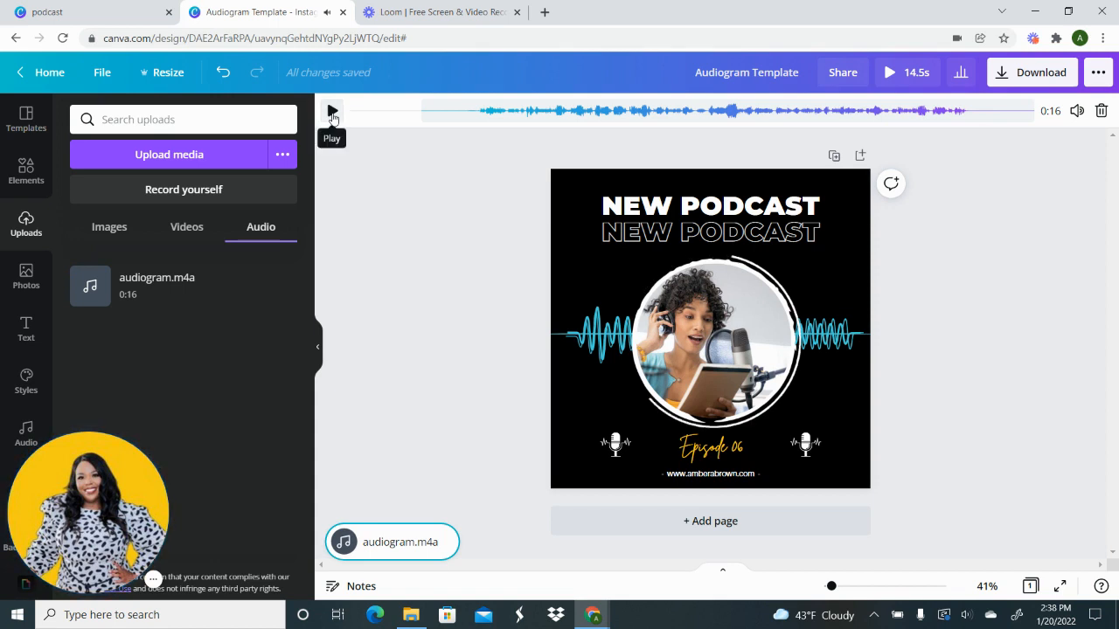
pyautogui.moveTo(428, 174)
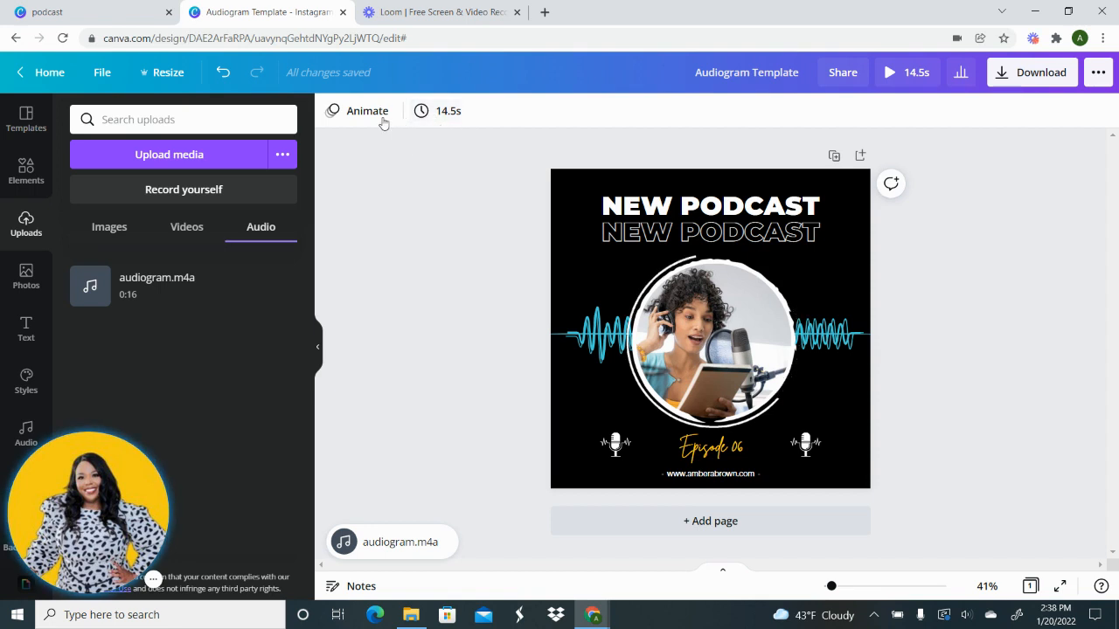
pyautogui.click(437, 110)
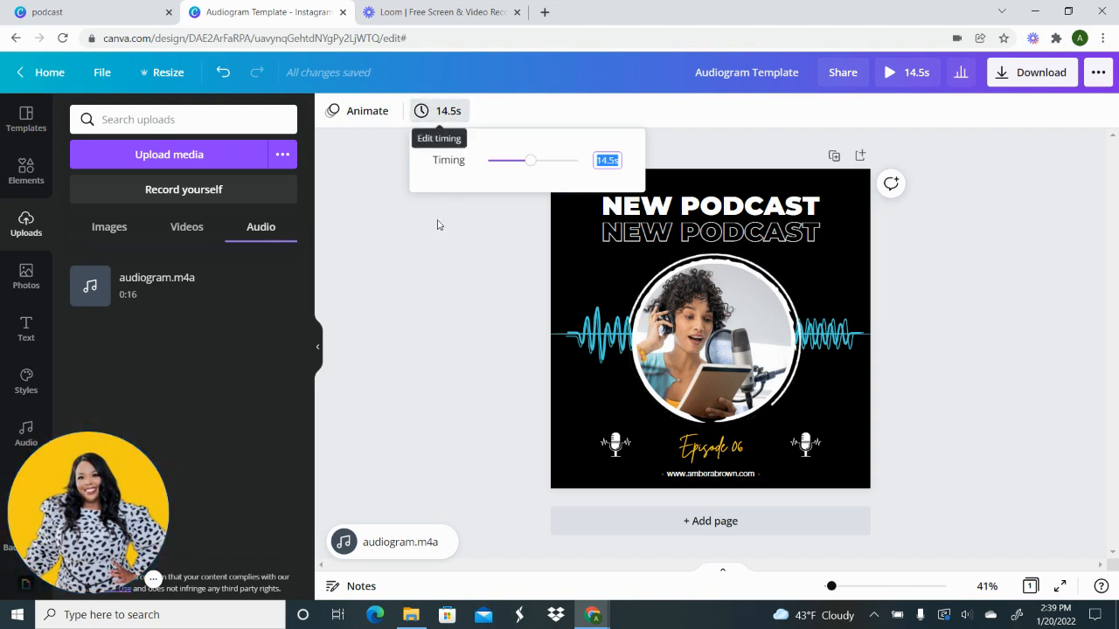
pyautogui.click(710, 232)
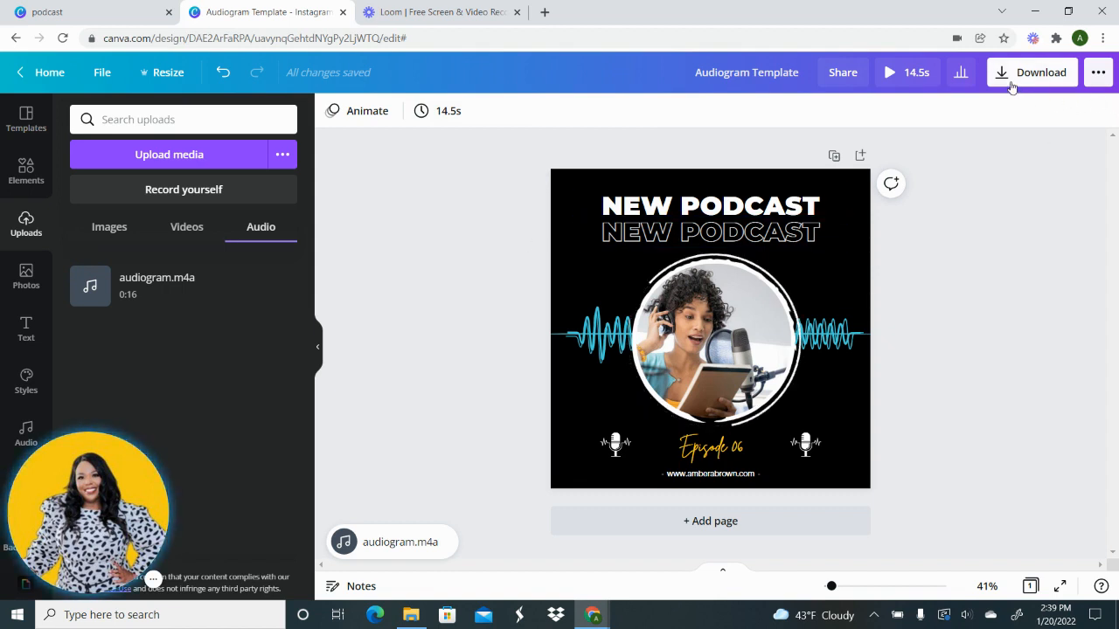
# Step: Bring up the download options with MP4 Video as file type
pyautogui.click(1031, 72)
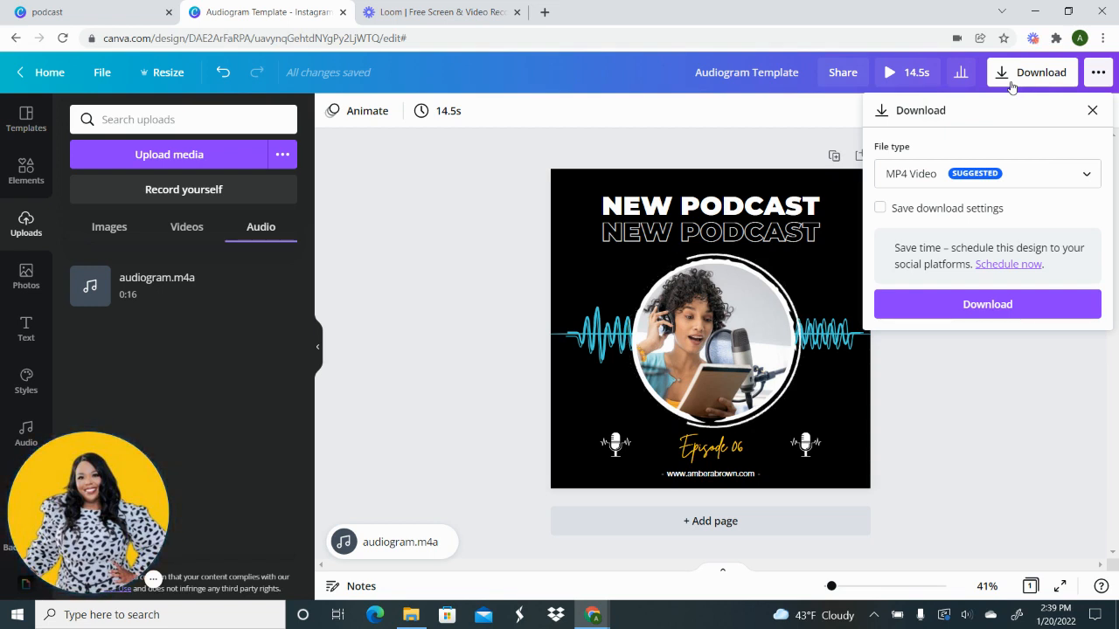
pyautogui.moveTo(471, 198)
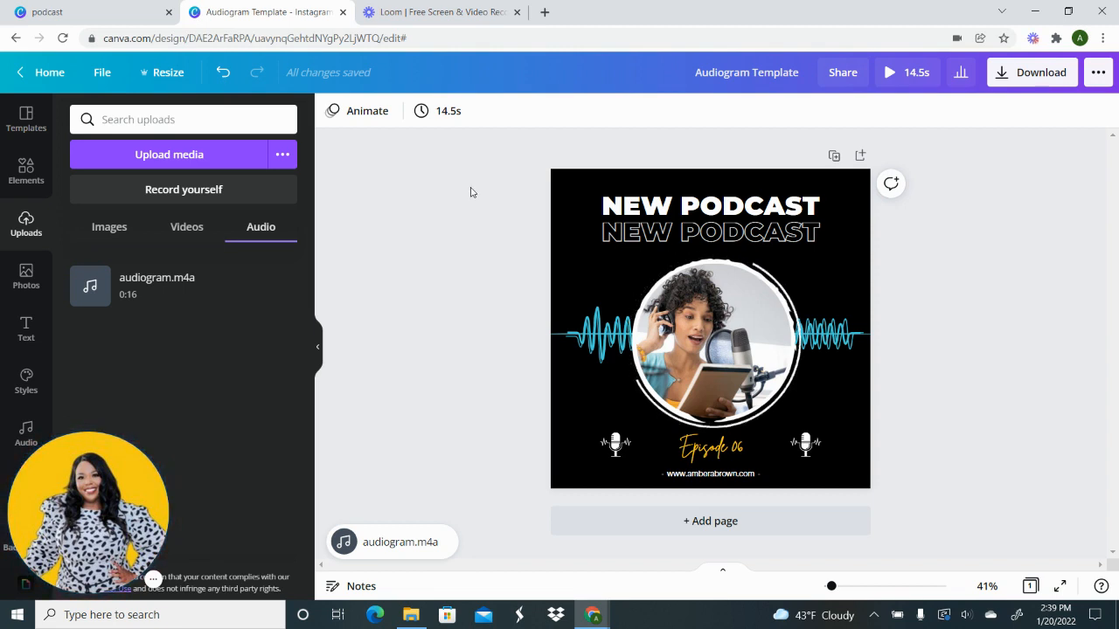
pyautogui.moveTo(1053, 183)
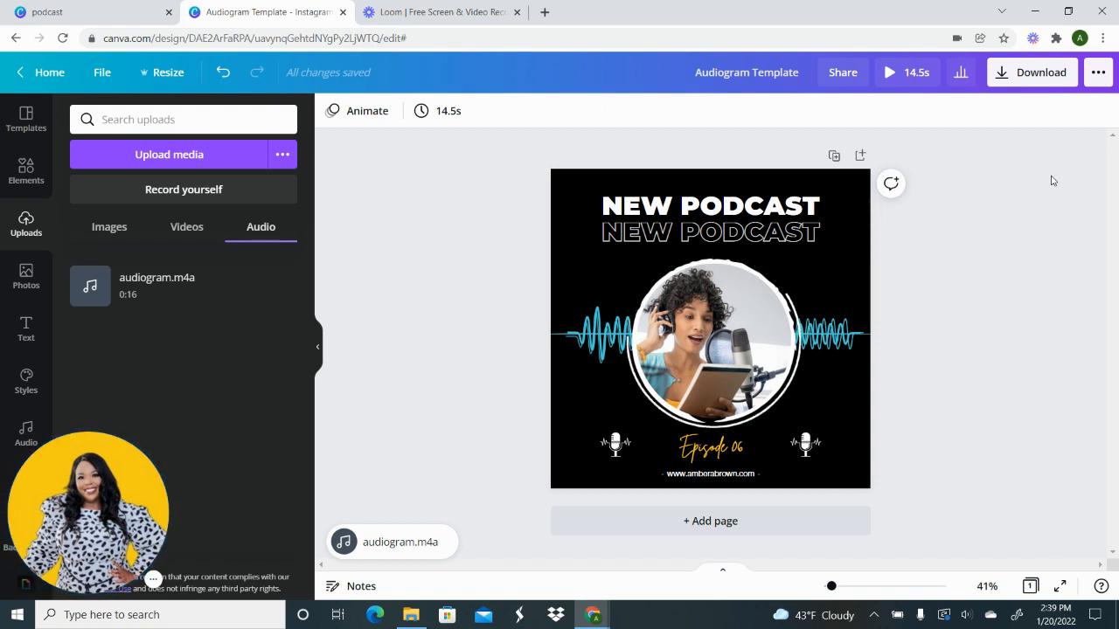
pyautogui.moveTo(979, 306)
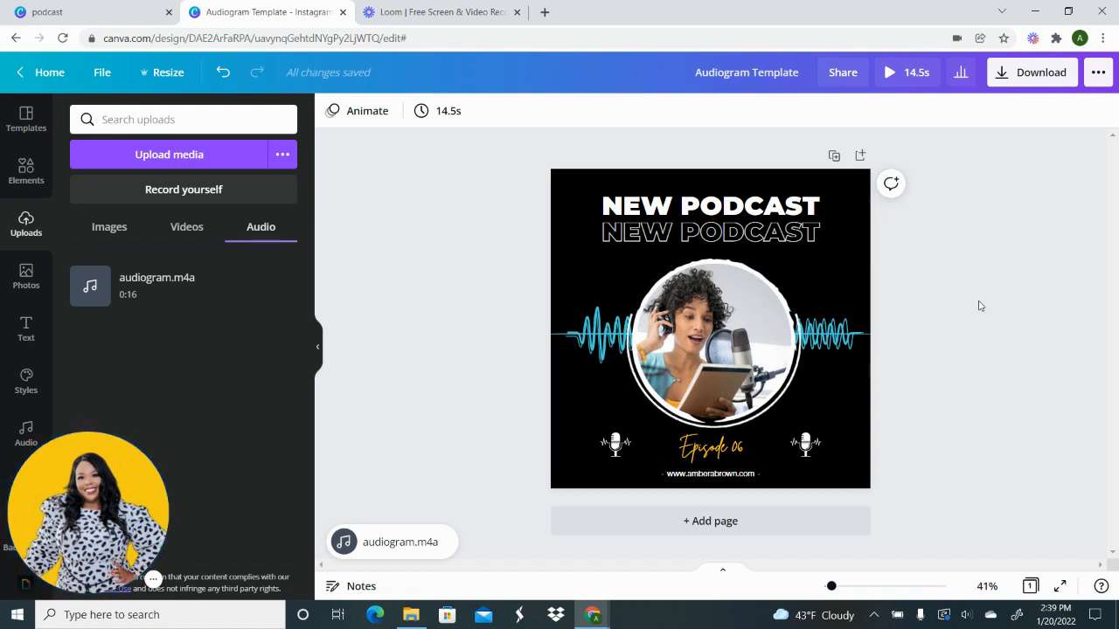